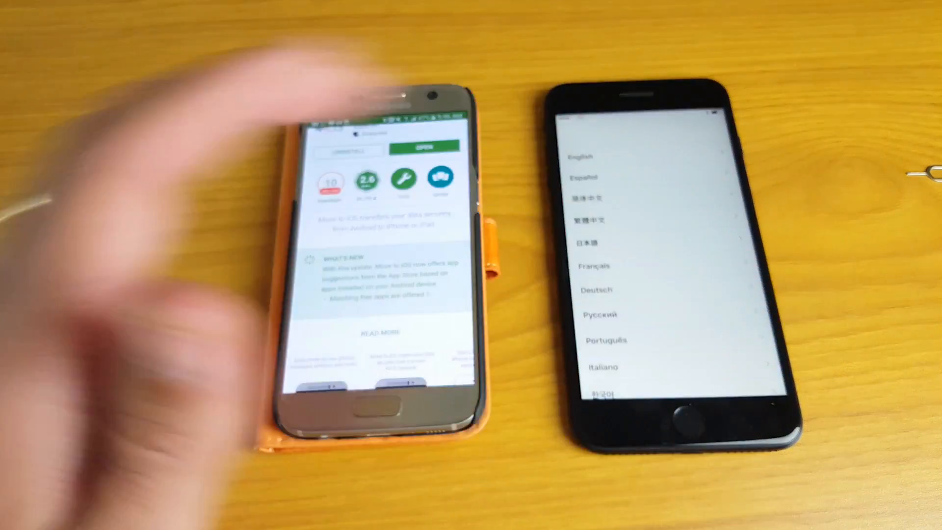
mouse_move(120, 241)
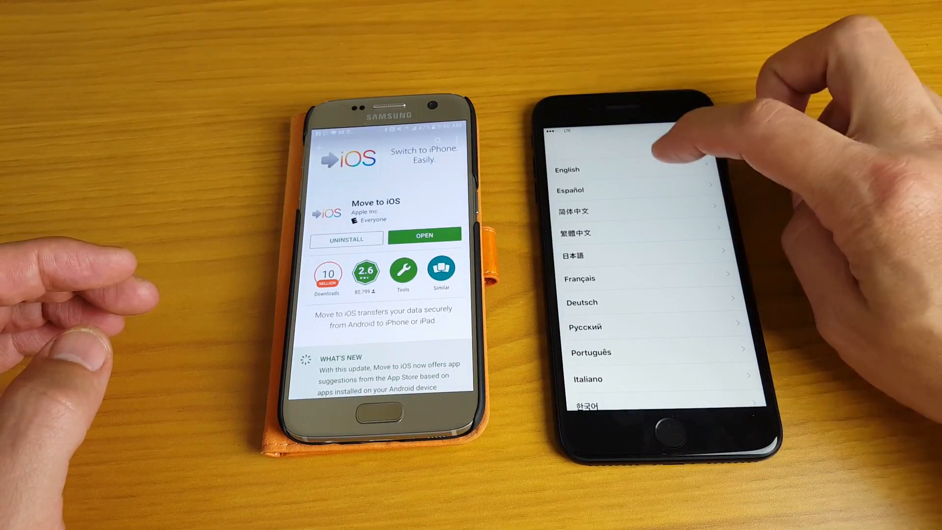
Choose English and United States, then join the Wi-Fi network with its password
left_click(566, 169)
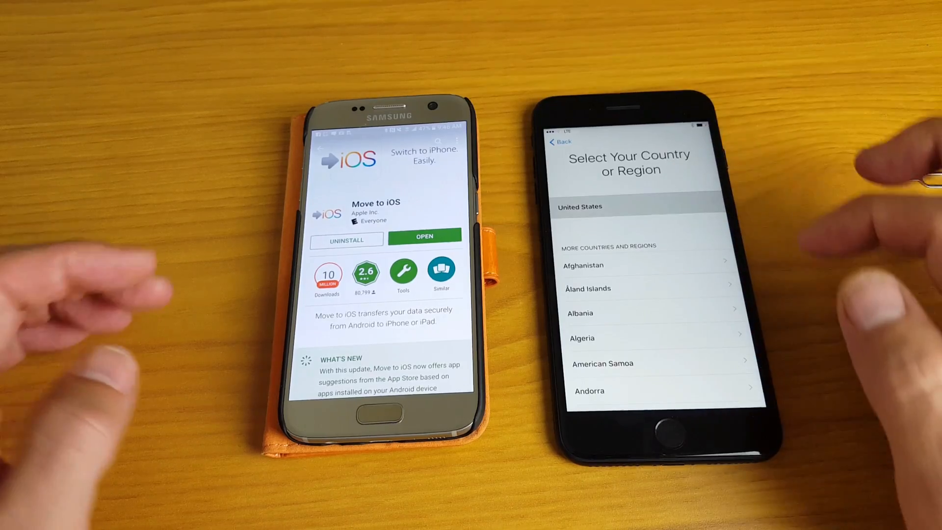
left_click(578, 207)
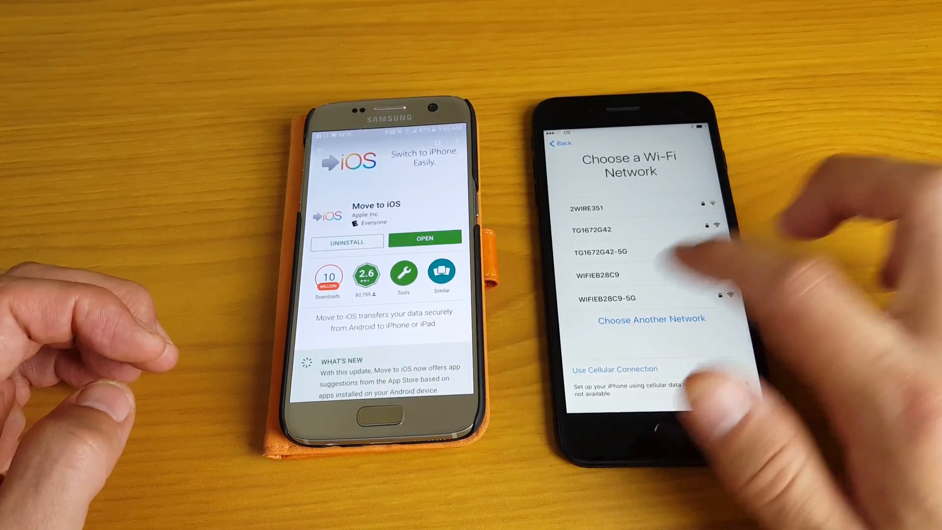
left_click(605, 297)
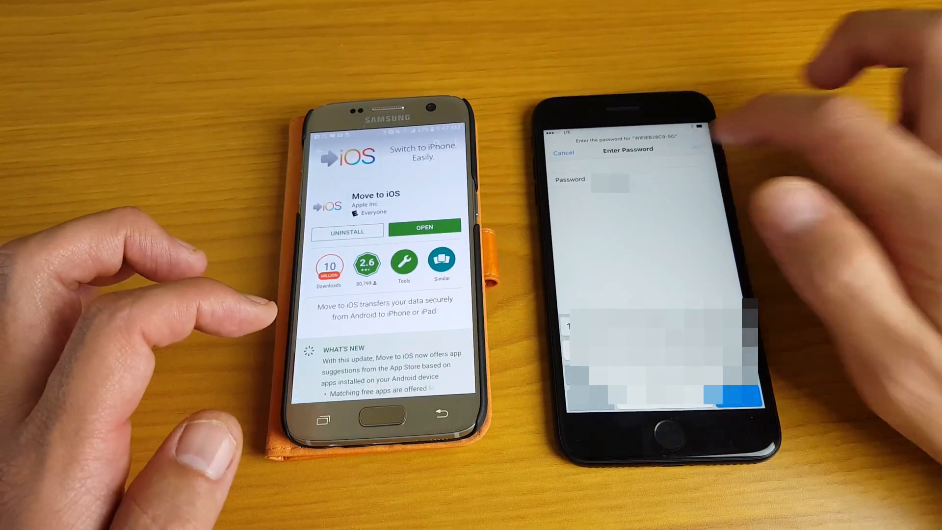
left_click(698, 146)
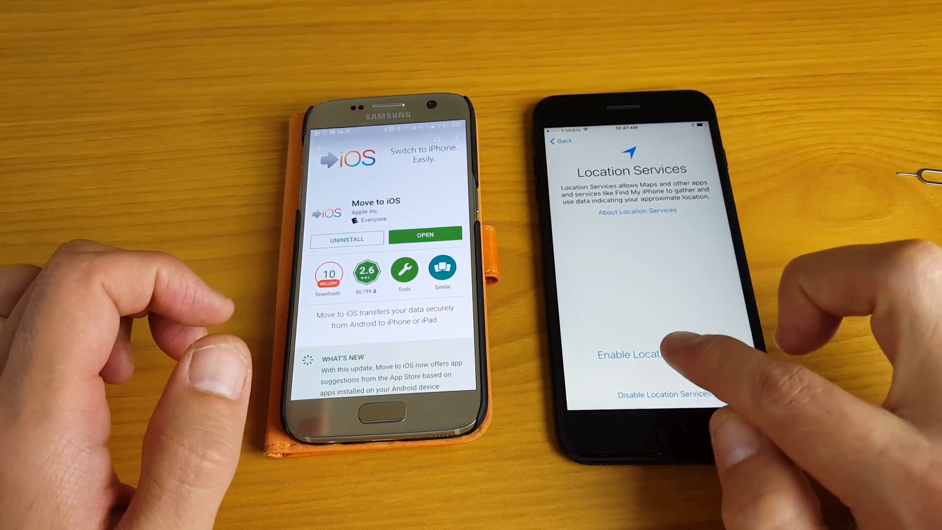
Enable Location Services and defer Touch ID setup to reach Apps & Data
left_click(631, 354)
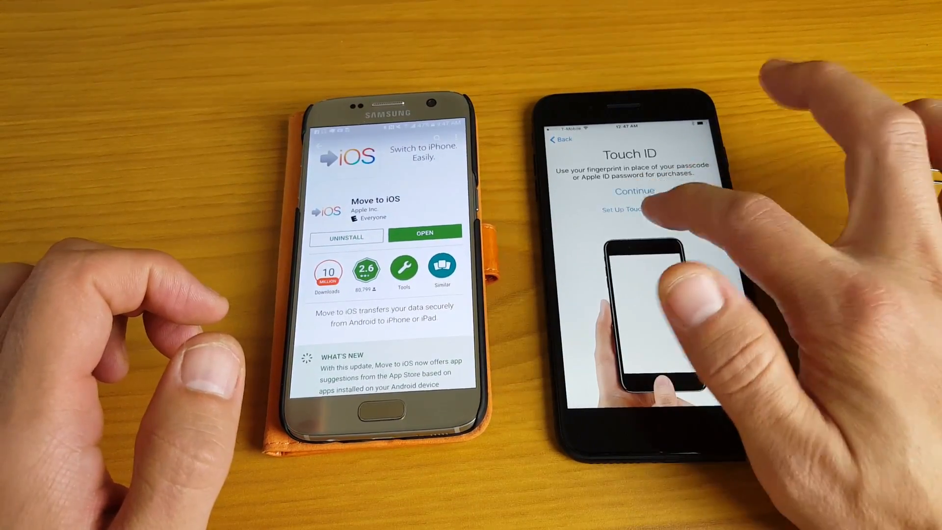
left_click(622, 210)
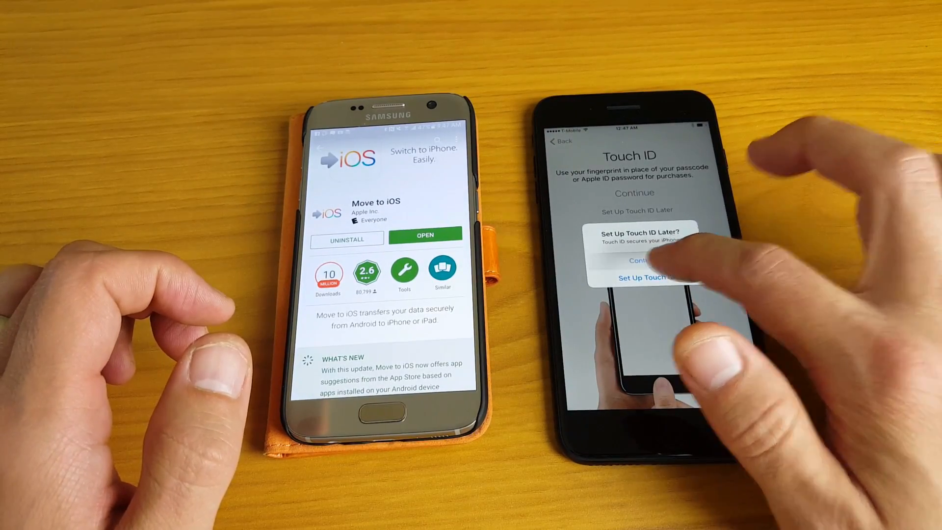
left_click(642, 277)
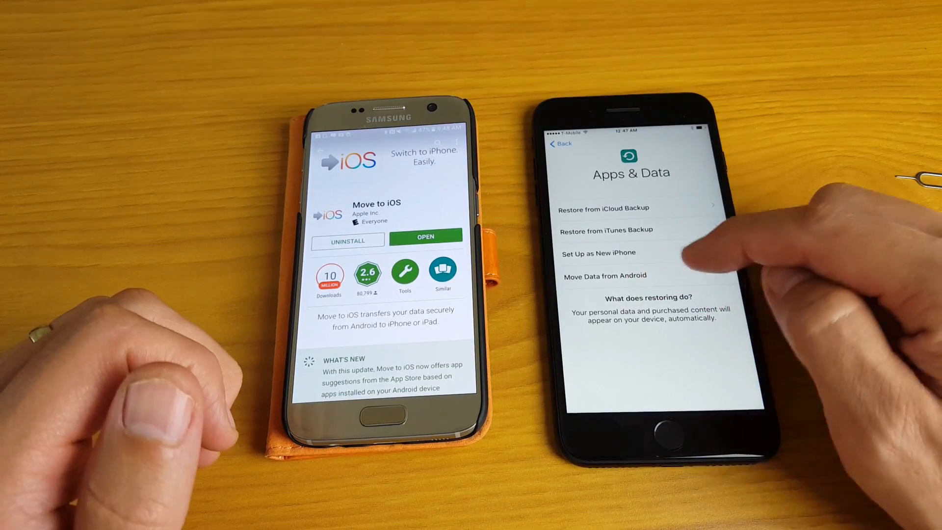
Choose Move Data from Android, agree to terms and pair the phones with the iPhone's code
left_click(606, 275)
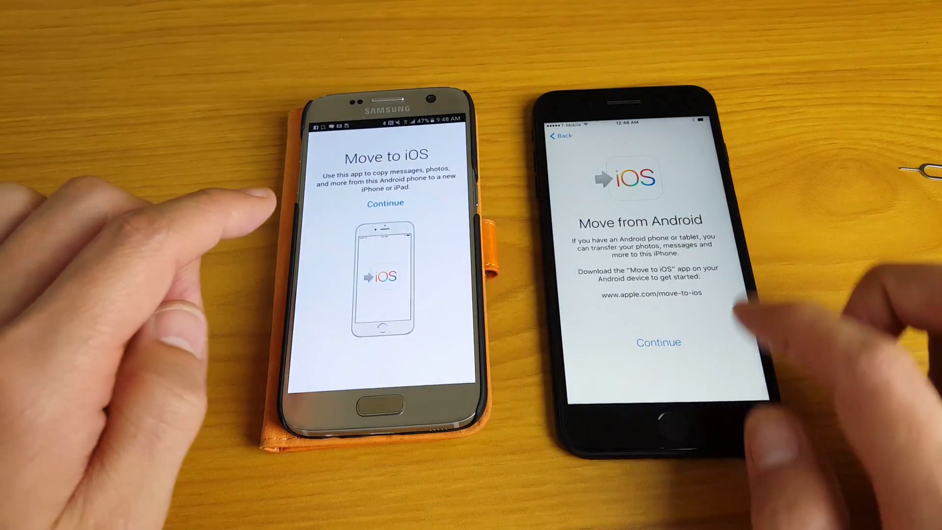
left_click(384, 203)
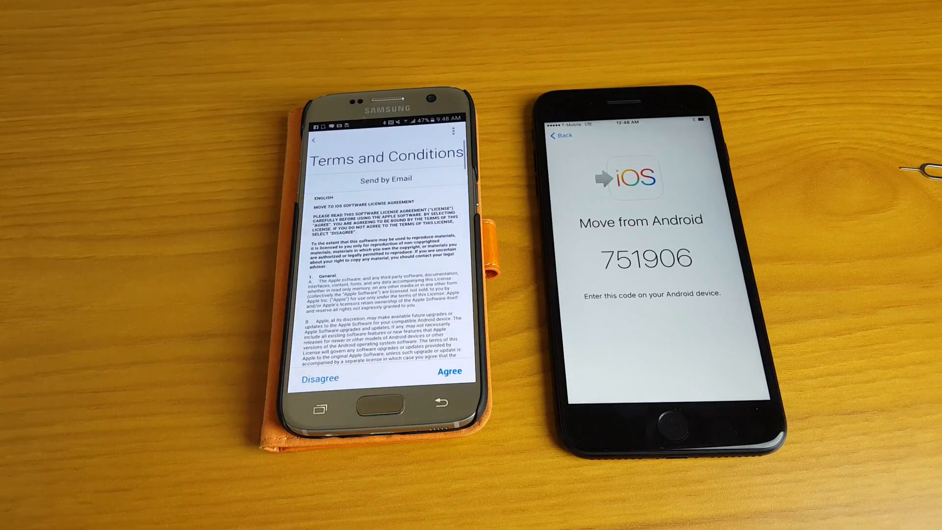
left_click(449, 371)
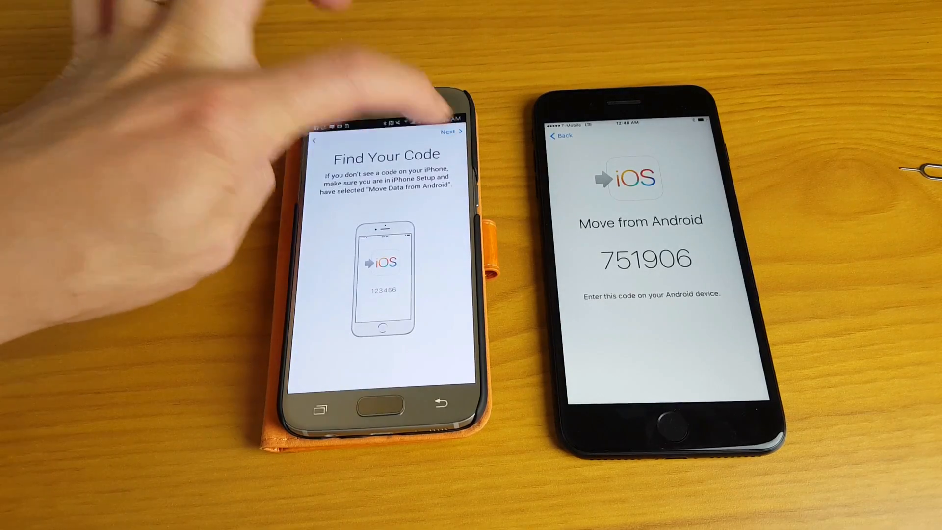
left_click(449, 131)
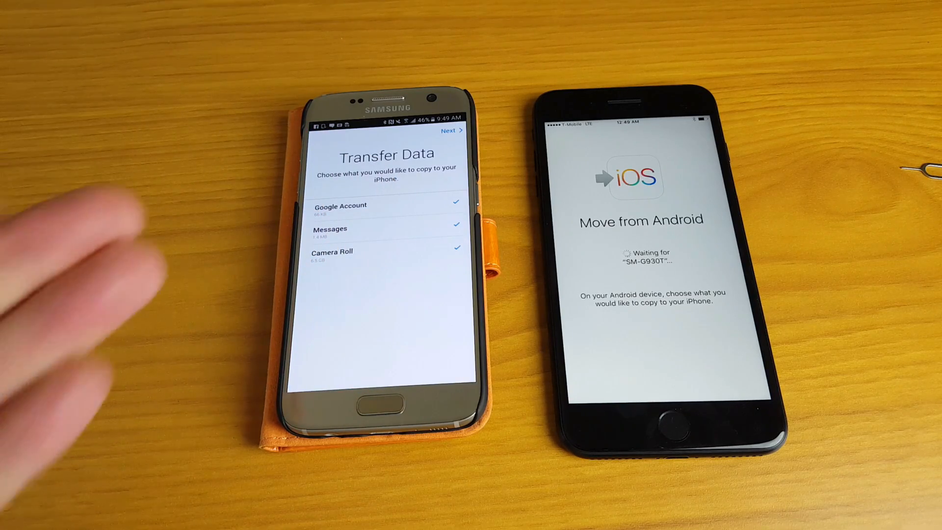
mouse_move(72, 283)
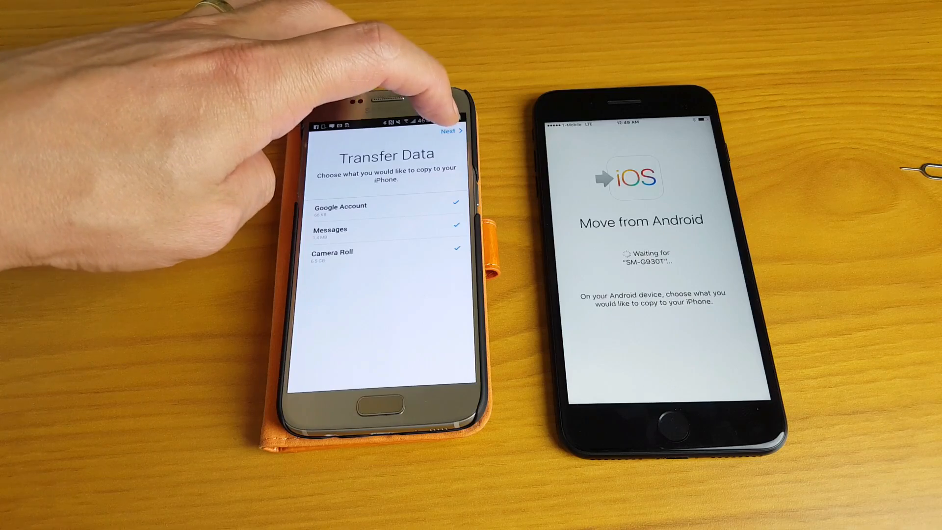
Start copying Google Account, Messages and Camera Roll until Transfer Complete appears
left_click(448, 130)
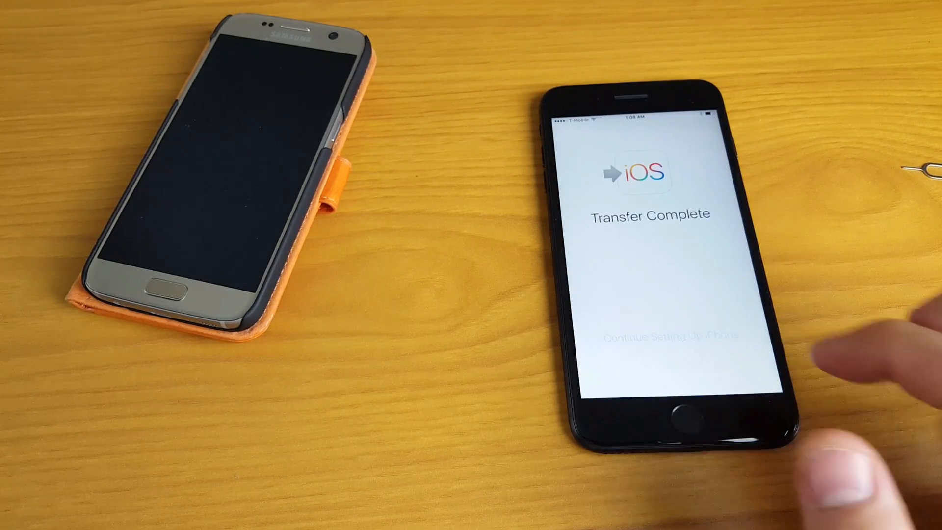
Continue setting up the iPhone after the transfer, up to the Apple Pay introduction
left_click(649, 335)
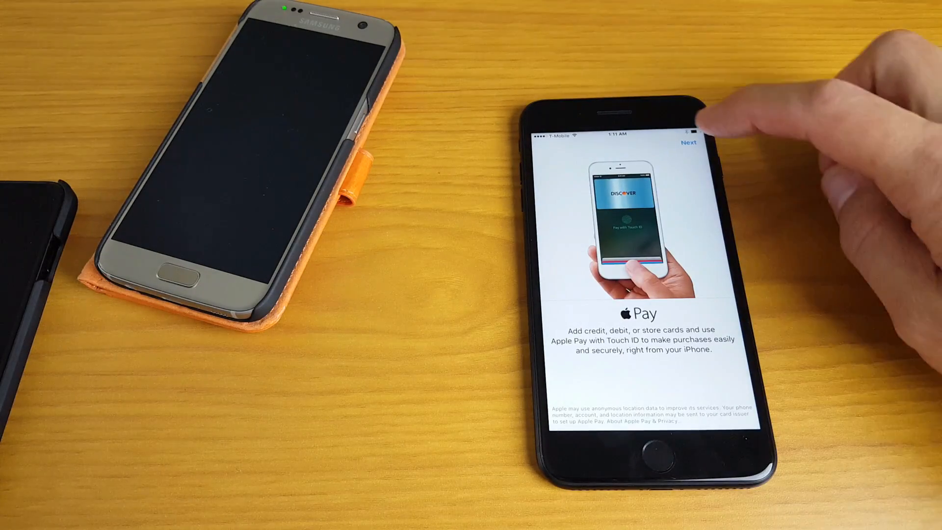
Skip Apple Pay, settle Siri, decline analytics sharing and keep Home button click 2
left_click(688, 142)
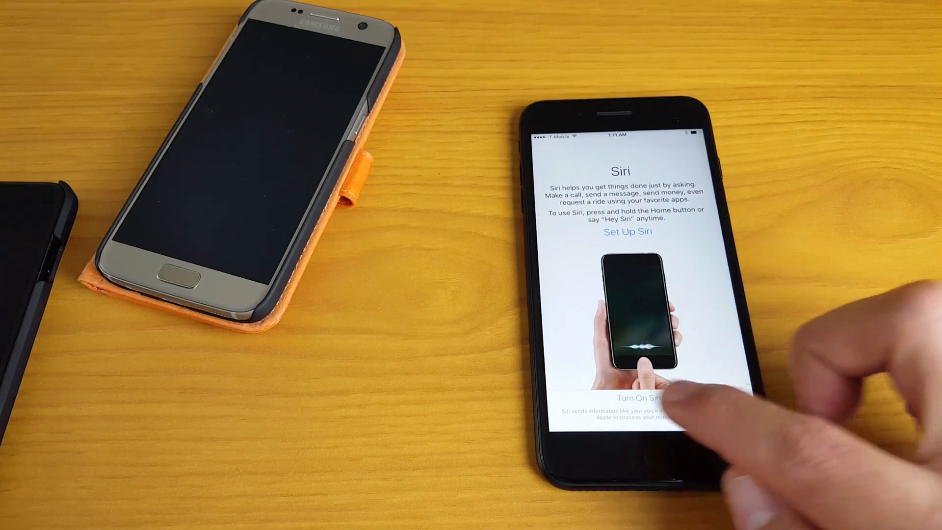
left_click(627, 398)
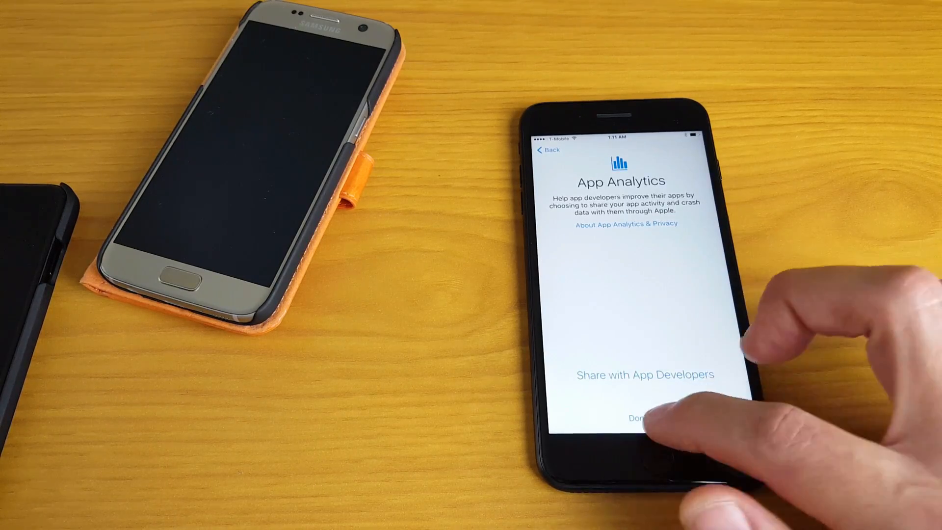
left_click(627, 418)
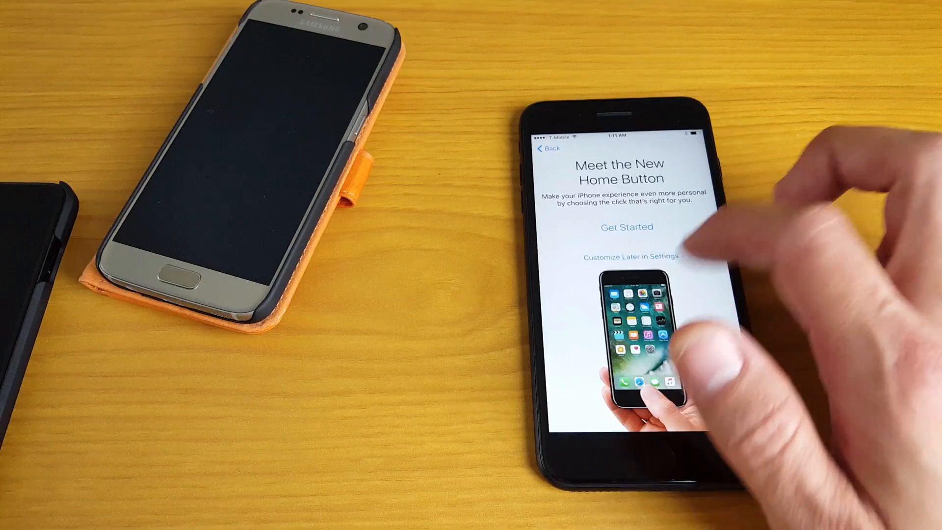
left_click(626, 227)
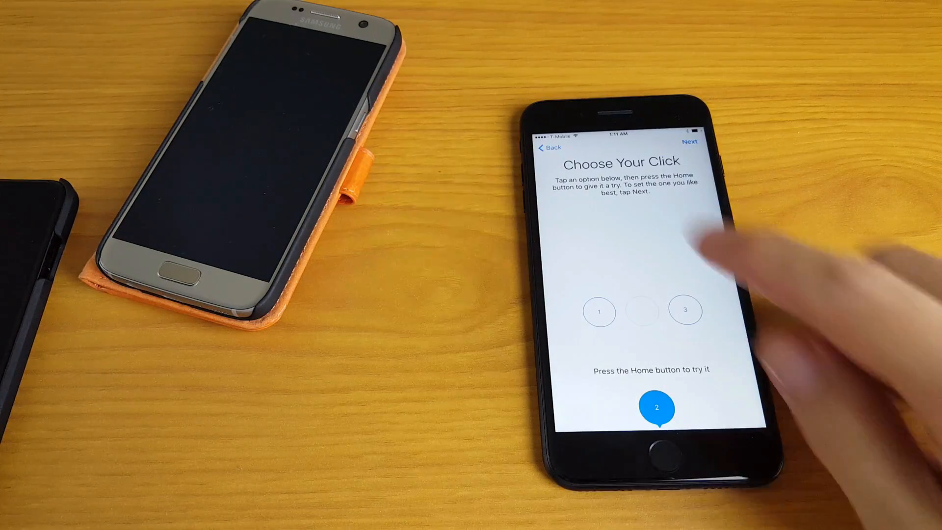
left_click(690, 141)
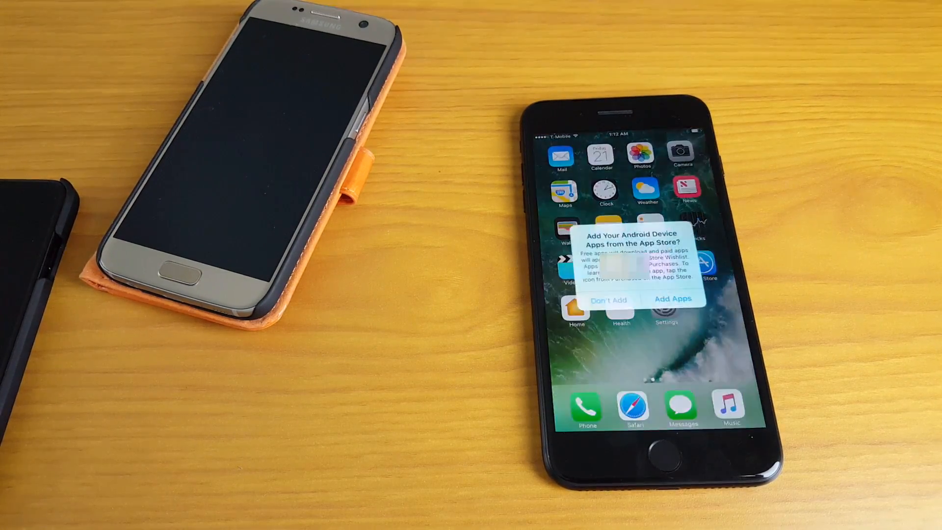
Dismiss the Android apps and Google password prompts and enter Photos' Moments view
left_click(673, 299)
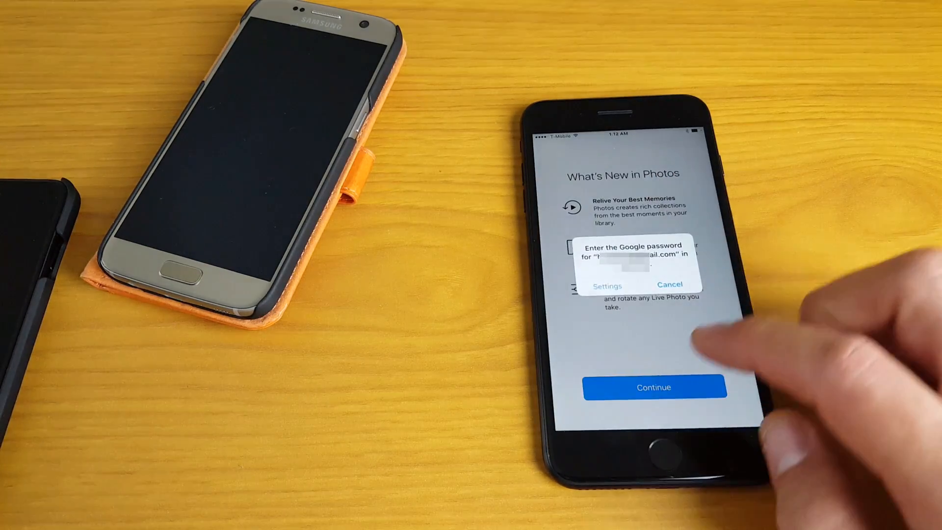
left_click(668, 284)
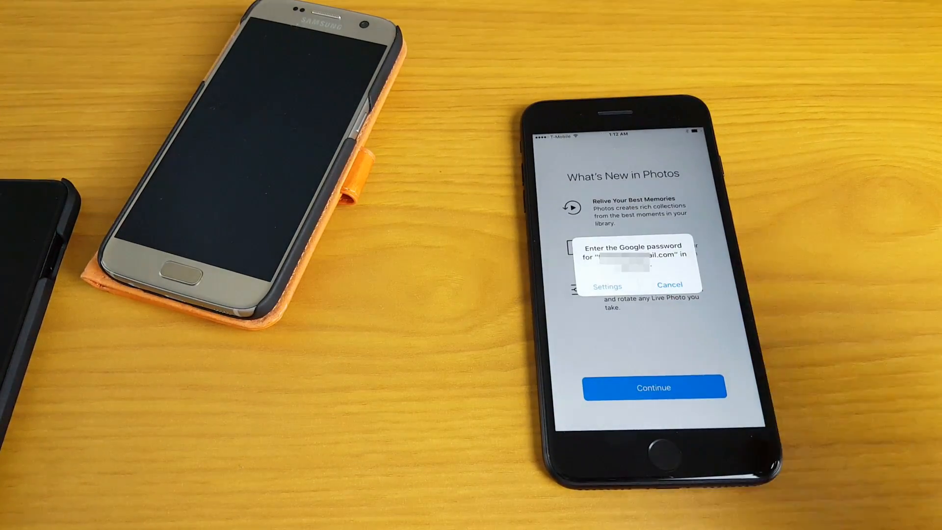
left_click(669, 284)
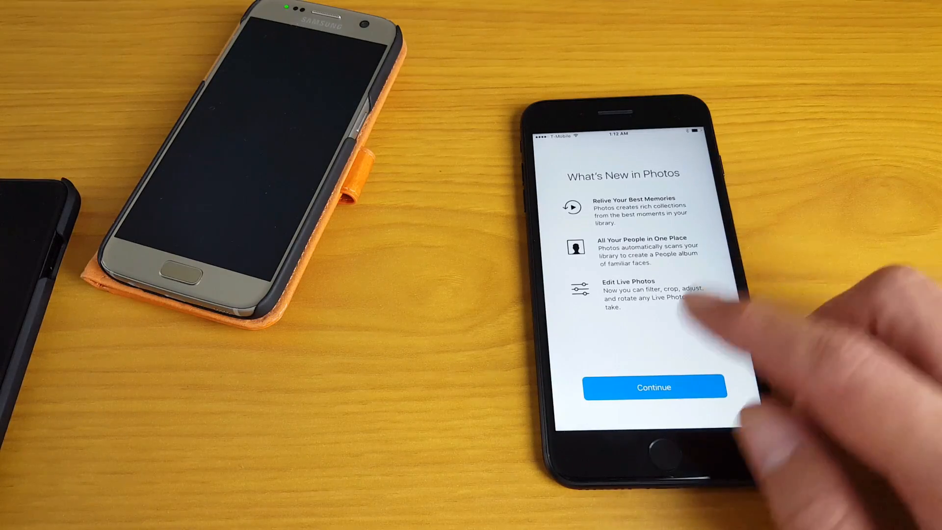
left_click(655, 387)
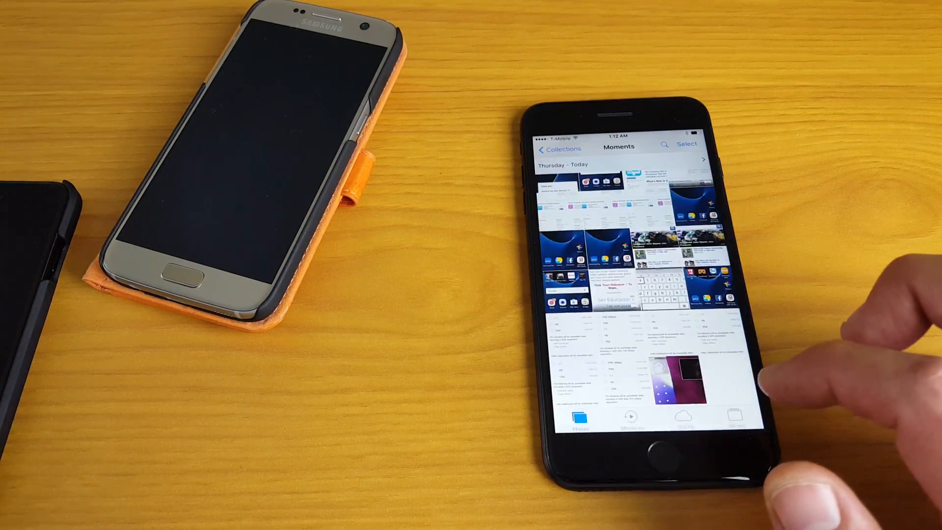